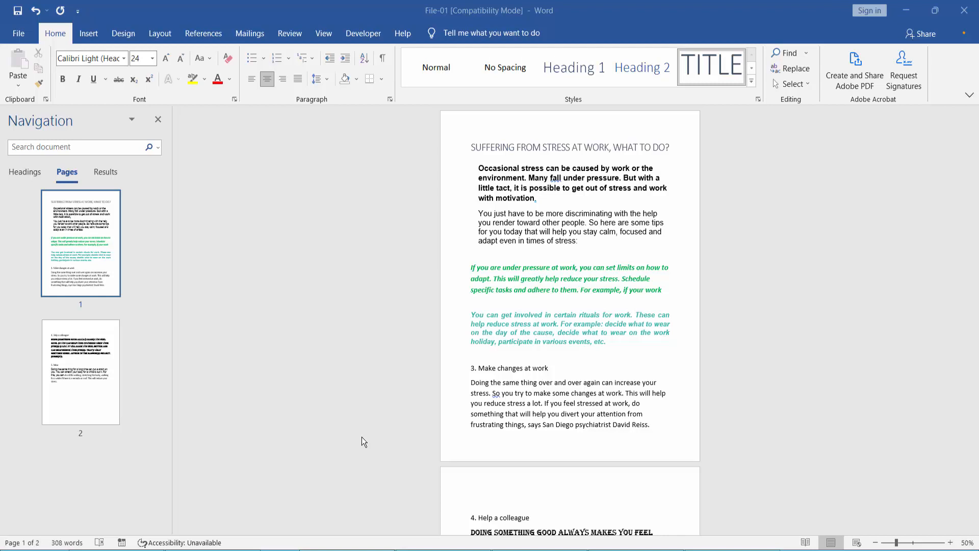
pyautogui.moveTo(550, 219)
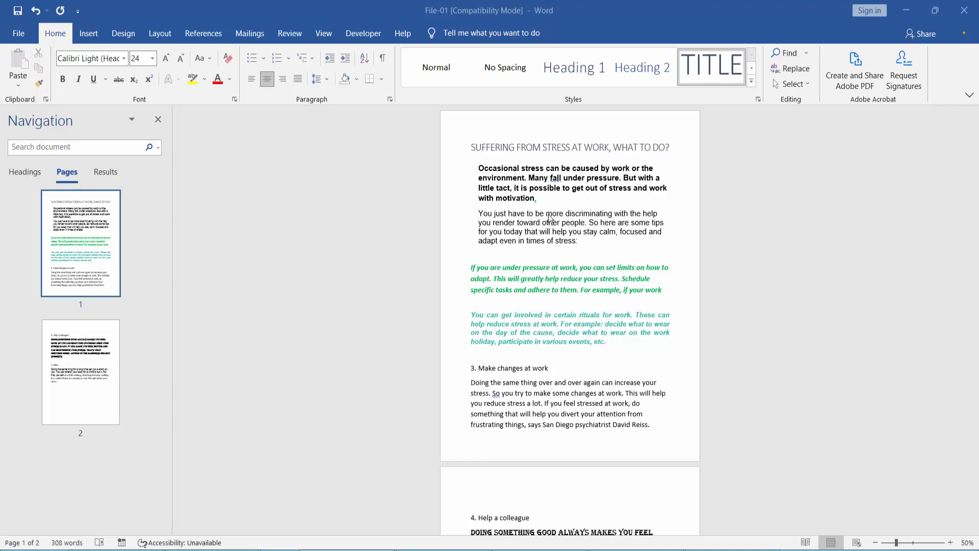
pyautogui.moveTo(573, 252)
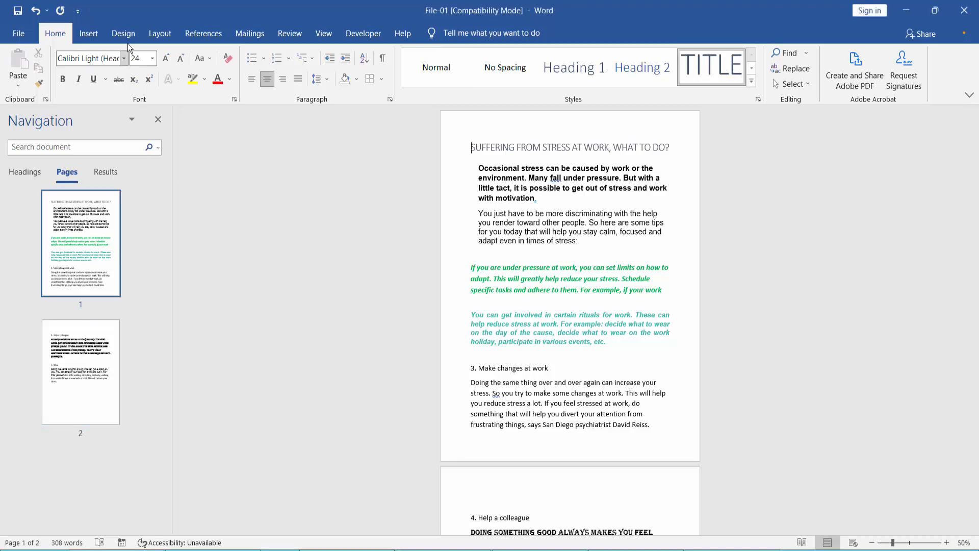
# - Preview the Shadow, 3-D and Custom paragraph border settings without applying any
pyautogui.click(123, 34)
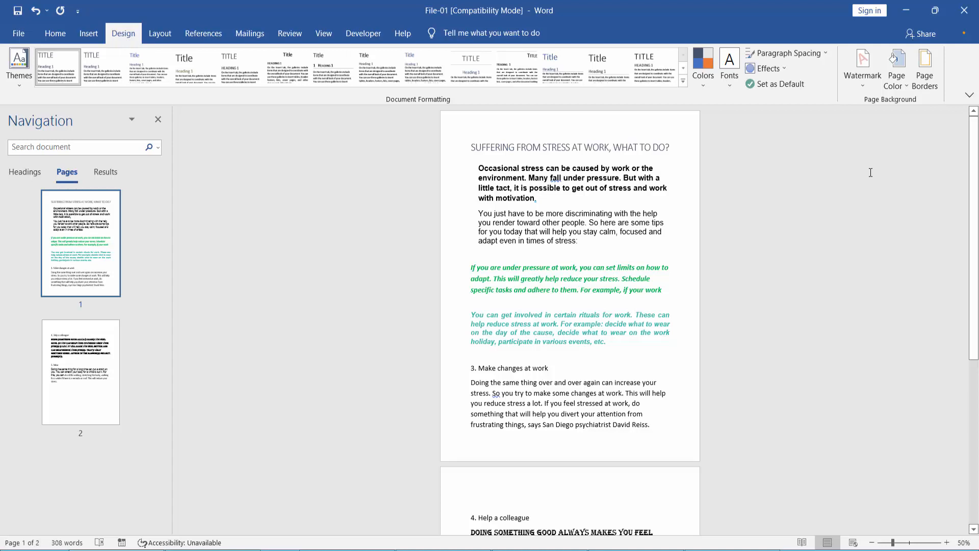
pyautogui.click(926, 68)
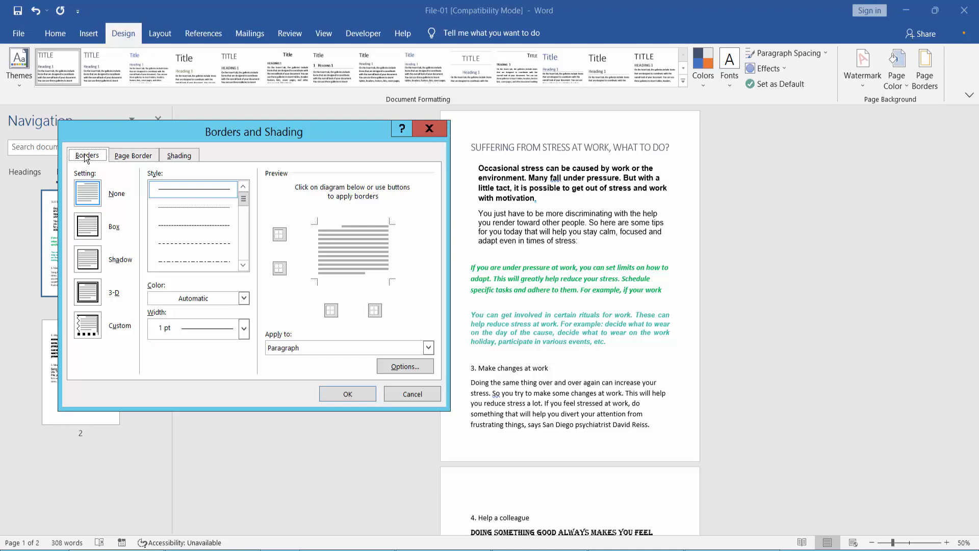
pyautogui.moveTo(105, 225)
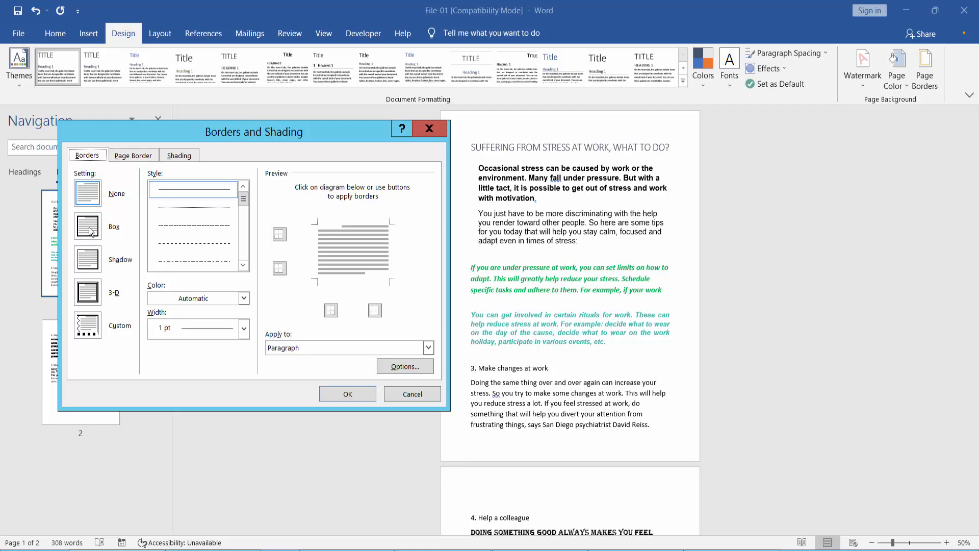
pyautogui.click(87, 258)
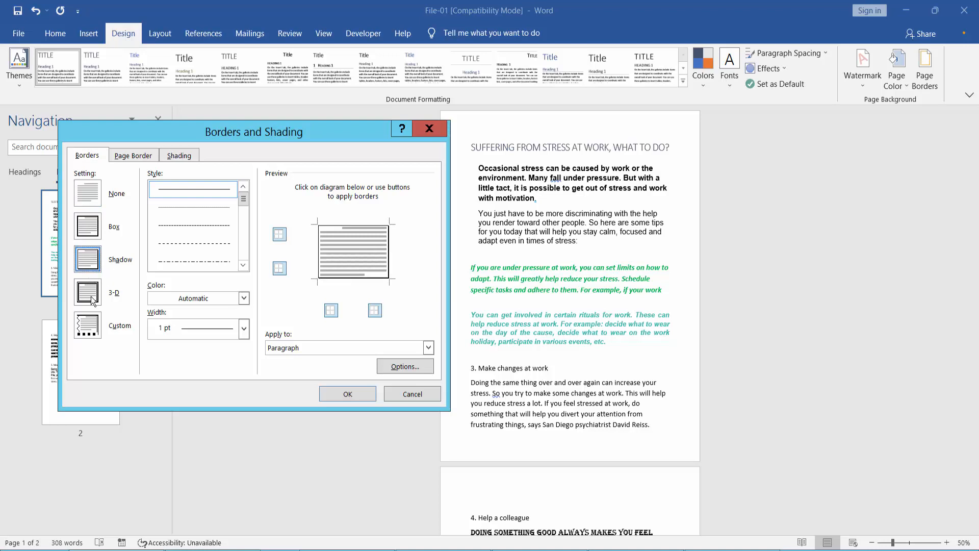
pyautogui.click(87, 325)
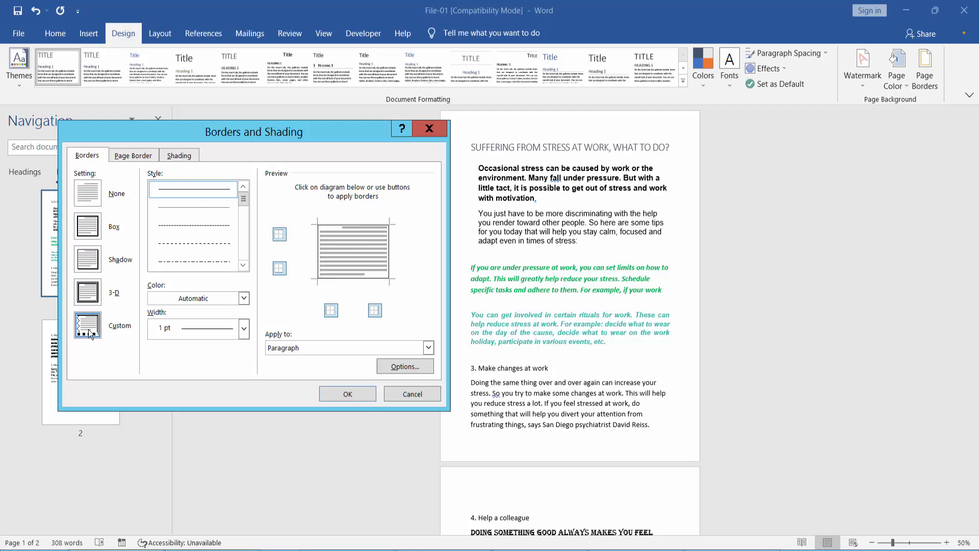
pyautogui.click(412, 393)
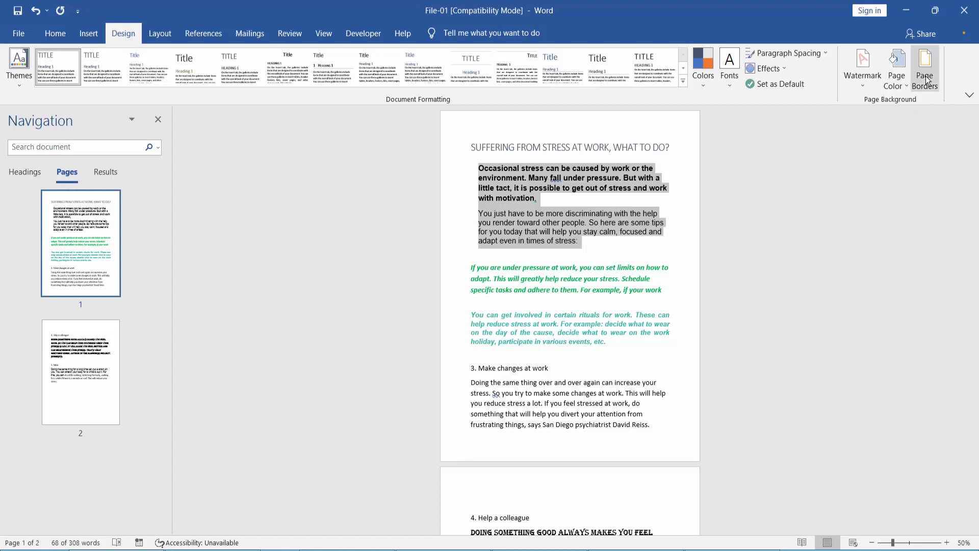
# - Give the opening paragraphs a 3 pt light-blue triple-line box border
pyautogui.click(927, 69)
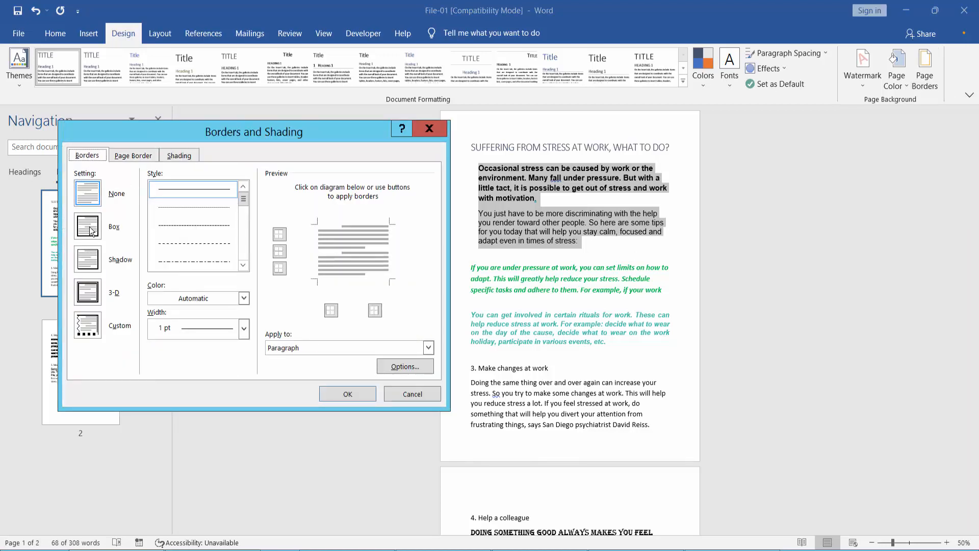
pyautogui.click(87, 226)
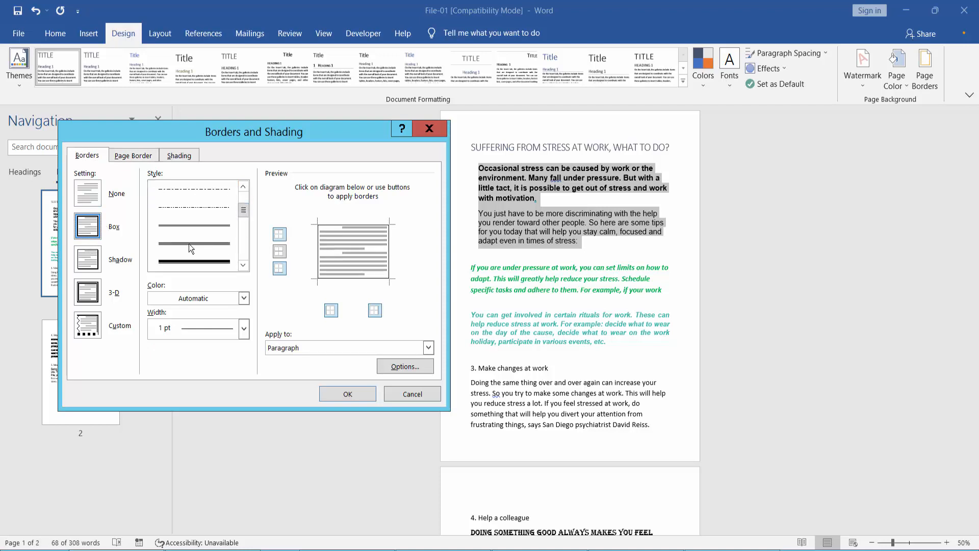
pyautogui.click(192, 260)
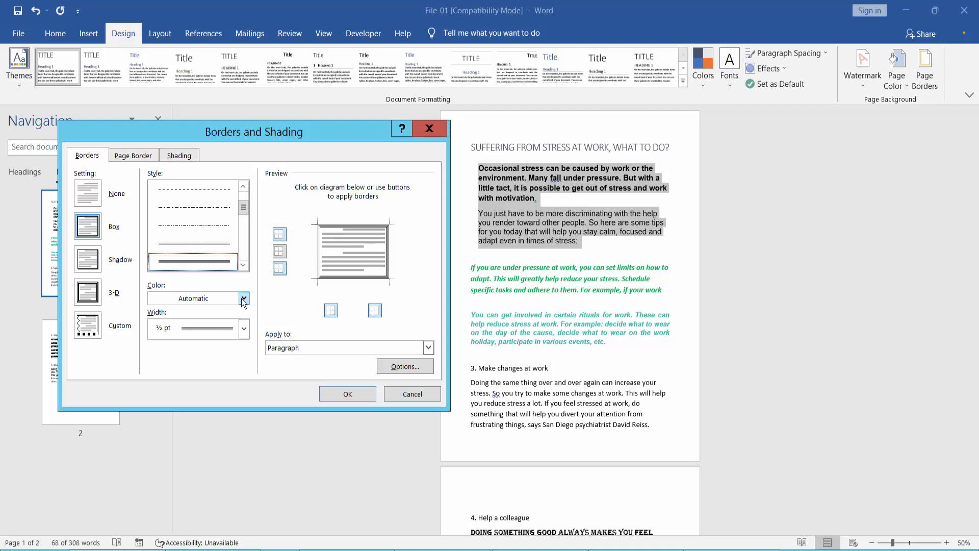
pyautogui.click(244, 298)
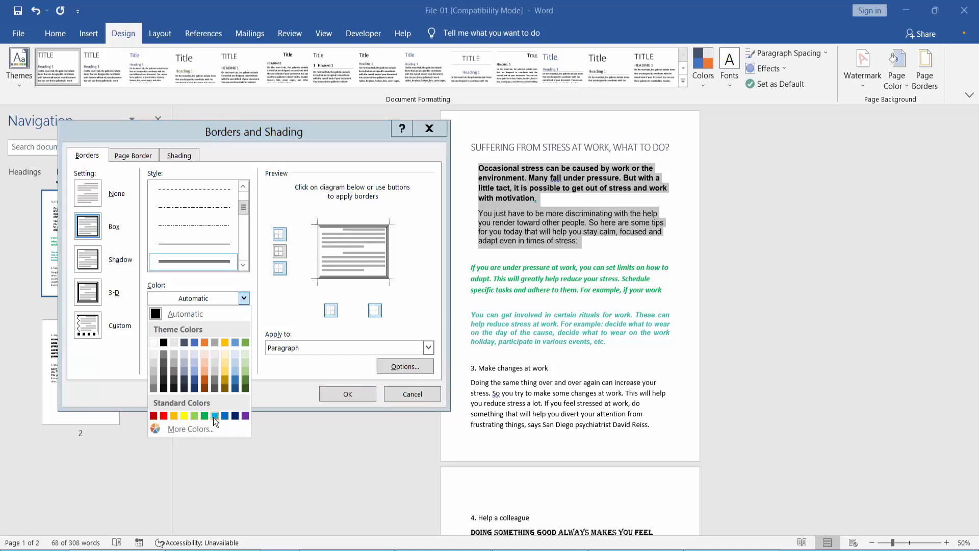
pyautogui.click(215, 415)
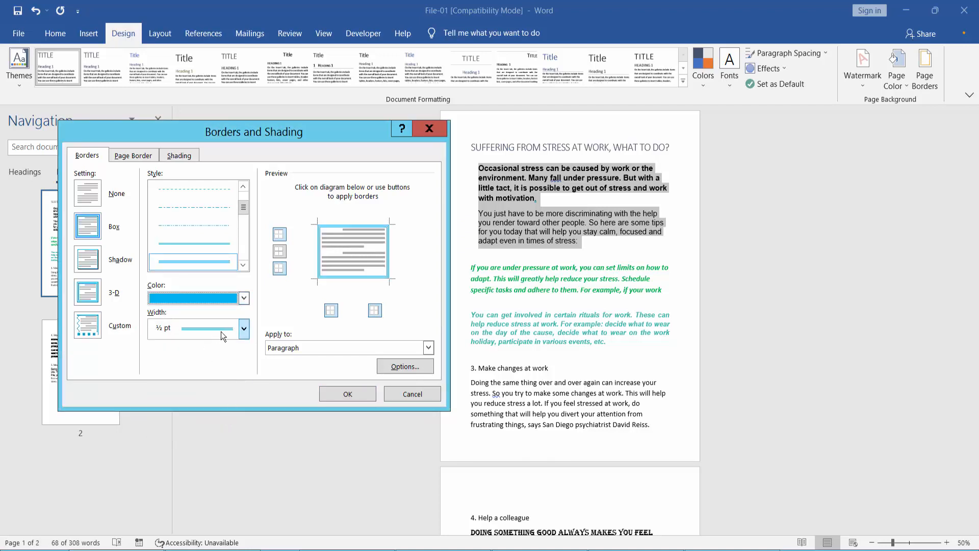
pyautogui.click(243, 328)
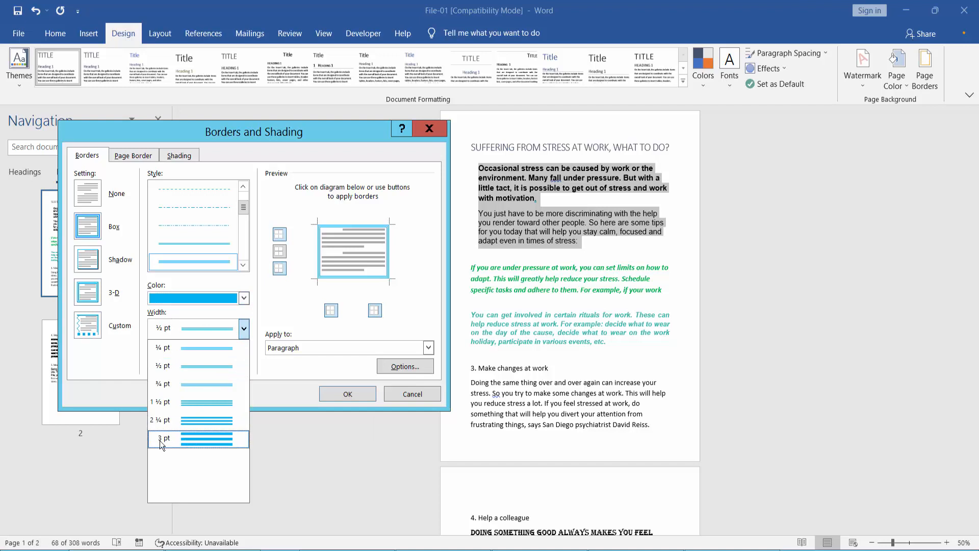
pyautogui.click(164, 438)
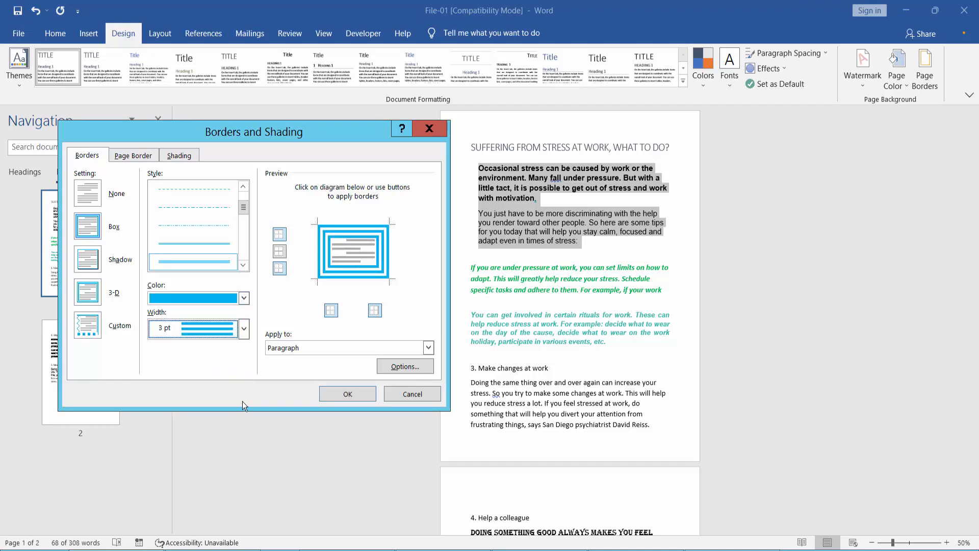
pyautogui.click(348, 394)
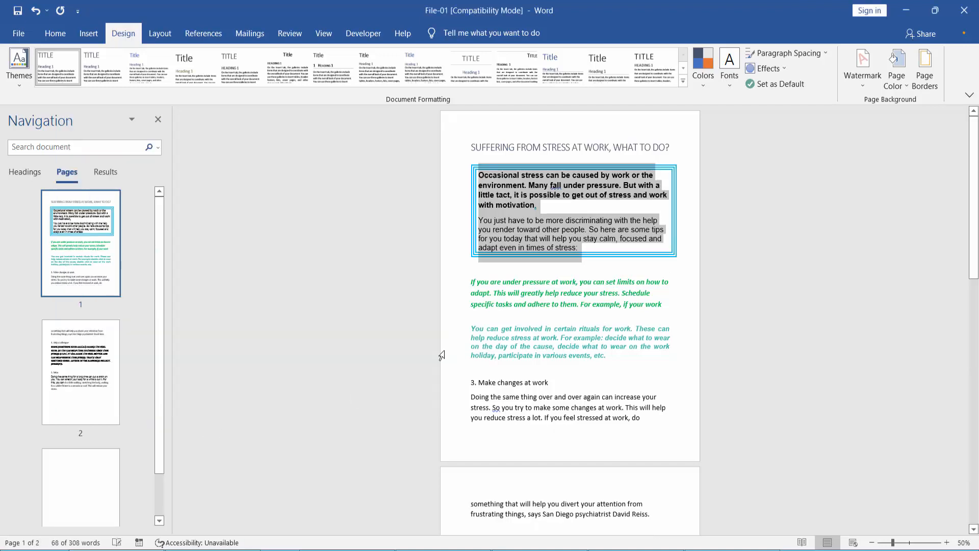
pyautogui.click(513, 275)
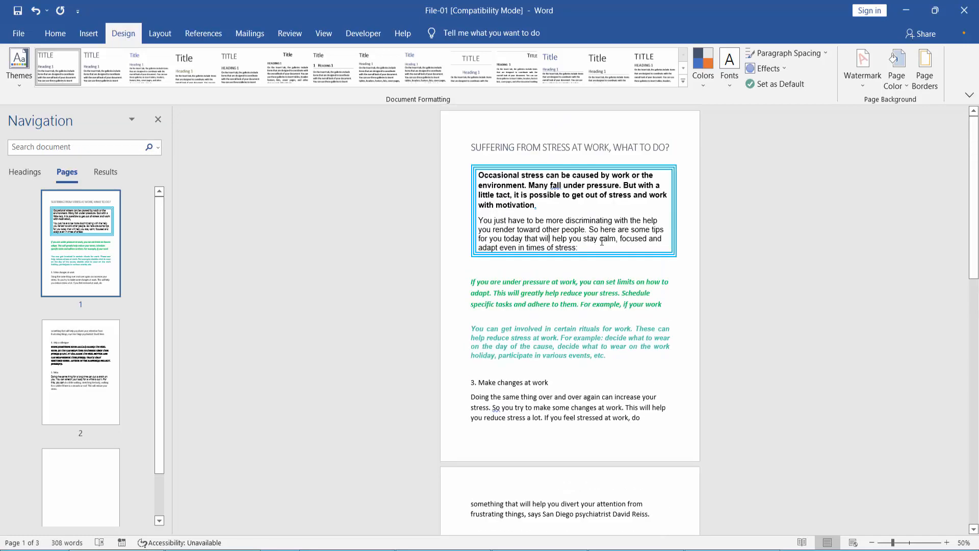
pyautogui.scroll(-3)
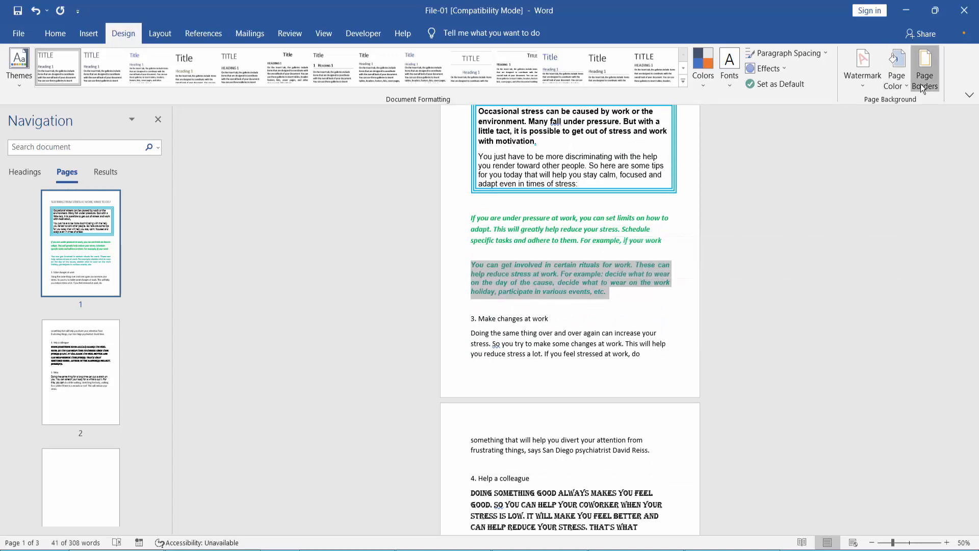
# - Enclose the teal 'rituals for work' paragraph in a dashed 2¼ pt 3-D border
pyautogui.click(925, 69)
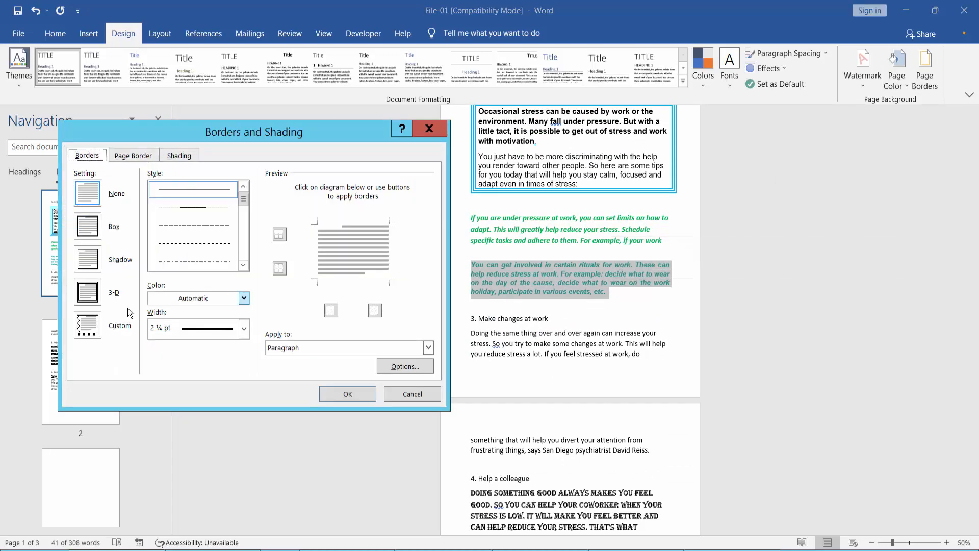
pyautogui.click(87, 292)
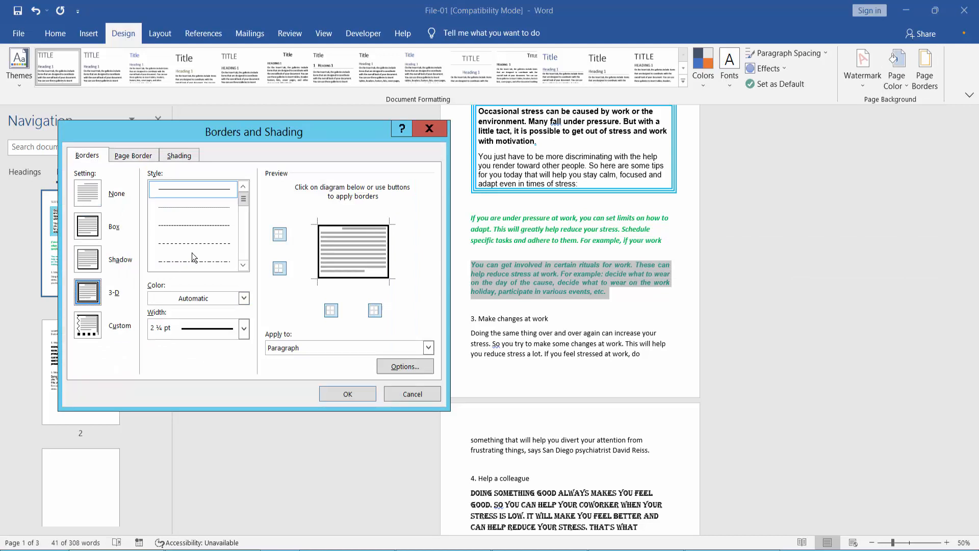
pyautogui.click(192, 226)
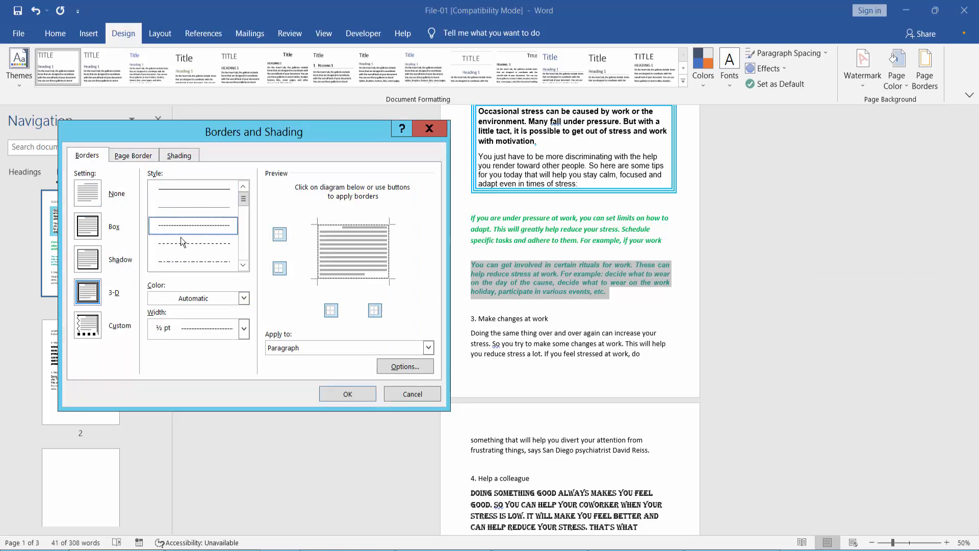
pyautogui.click(243, 328)
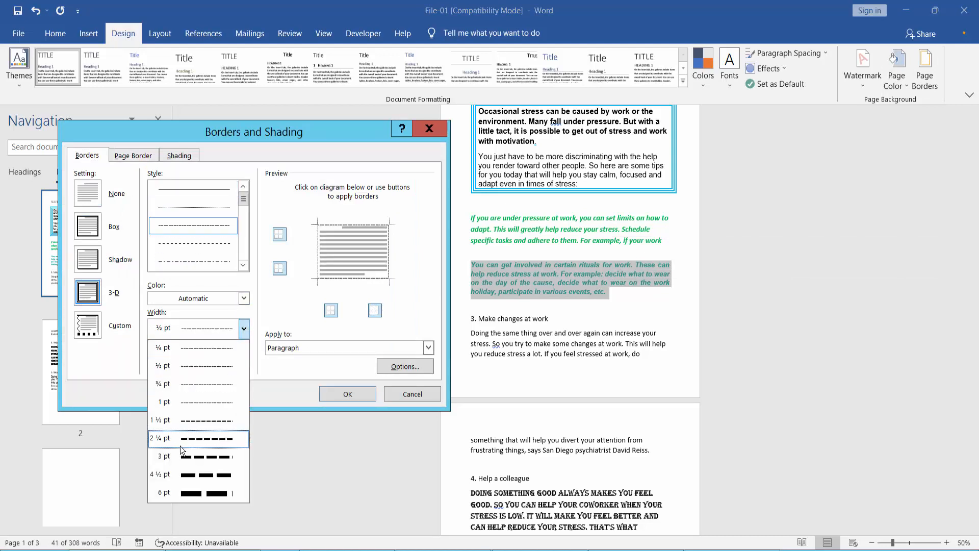
pyautogui.click(180, 437)
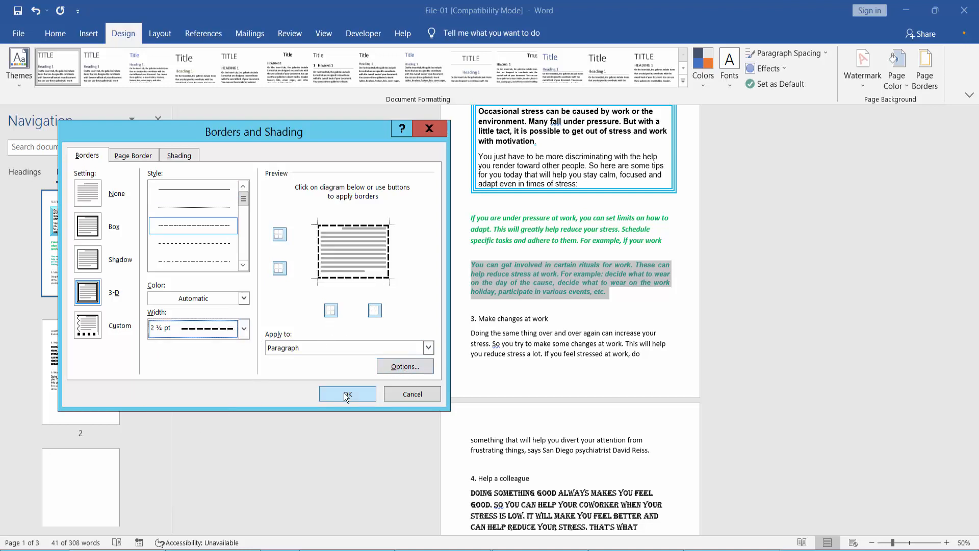
pyautogui.click(348, 394)
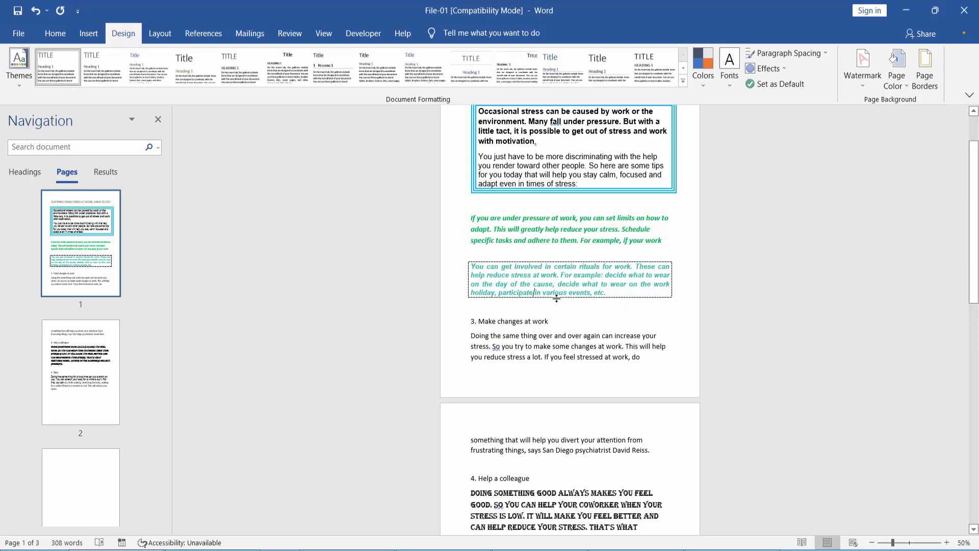
pyautogui.scroll(3)
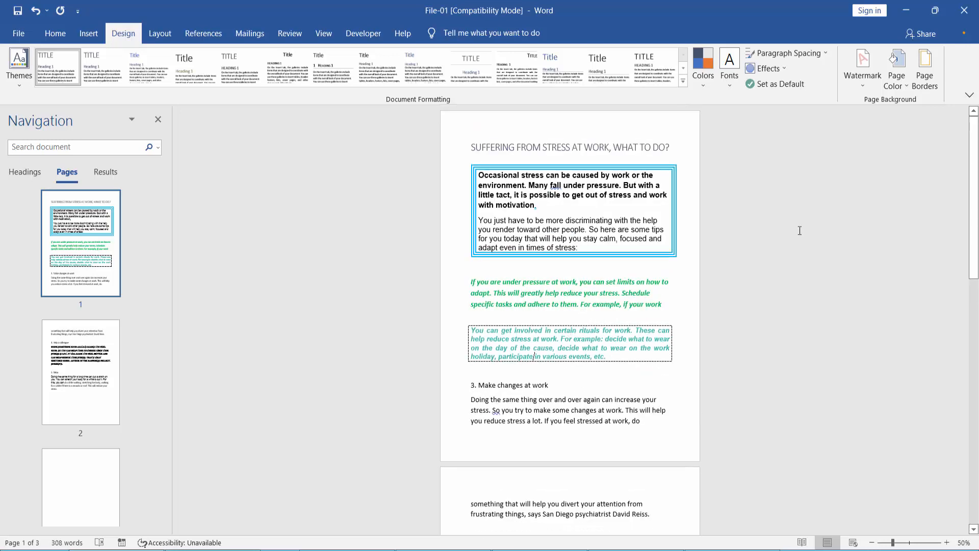
pyautogui.click(926, 68)
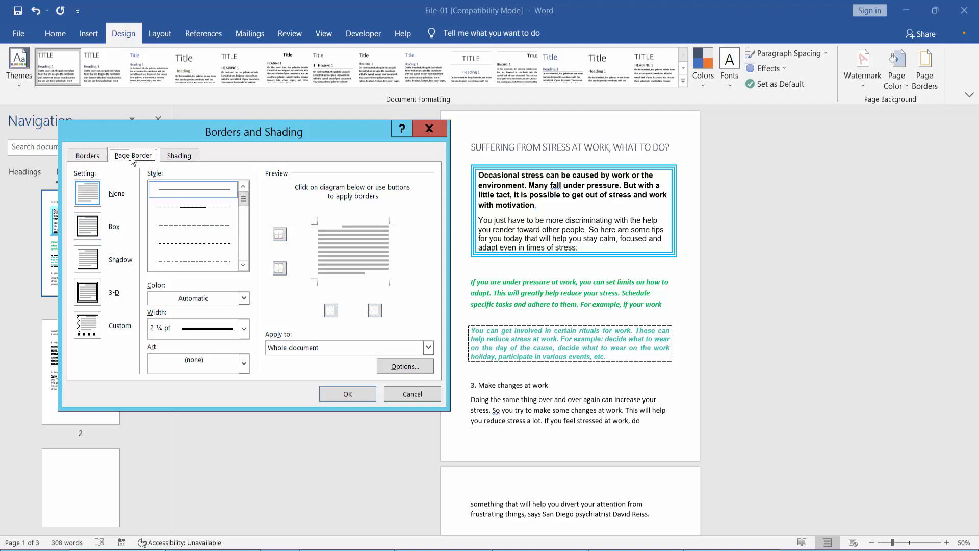
# - Add a red Box page border to every page of the document
pyautogui.click(87, 226)
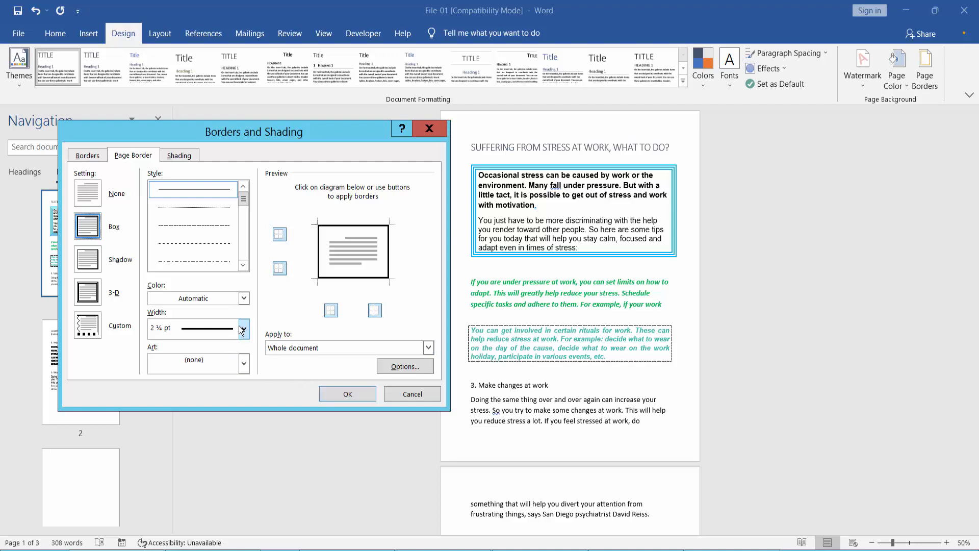
pyautogui.click(242, 298)
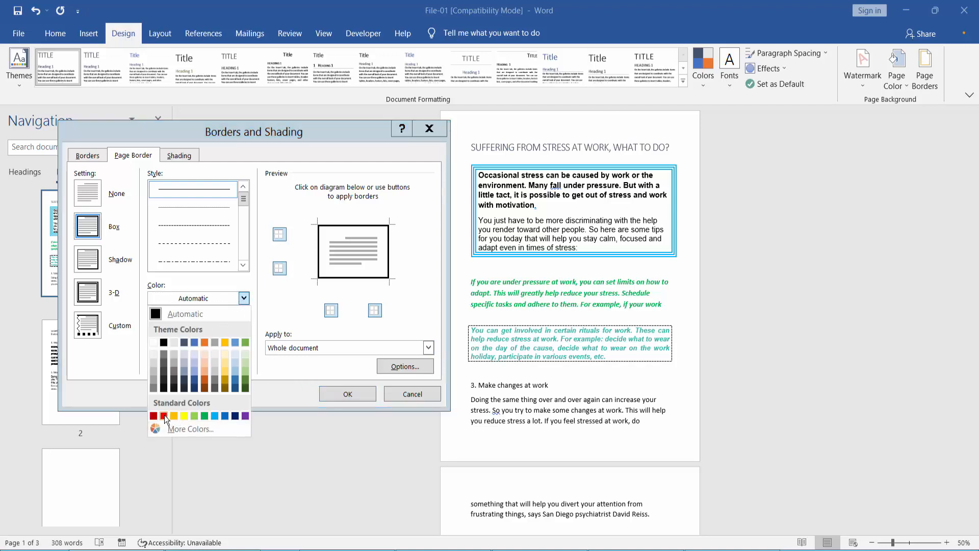
pyautogui.click(165, 416)
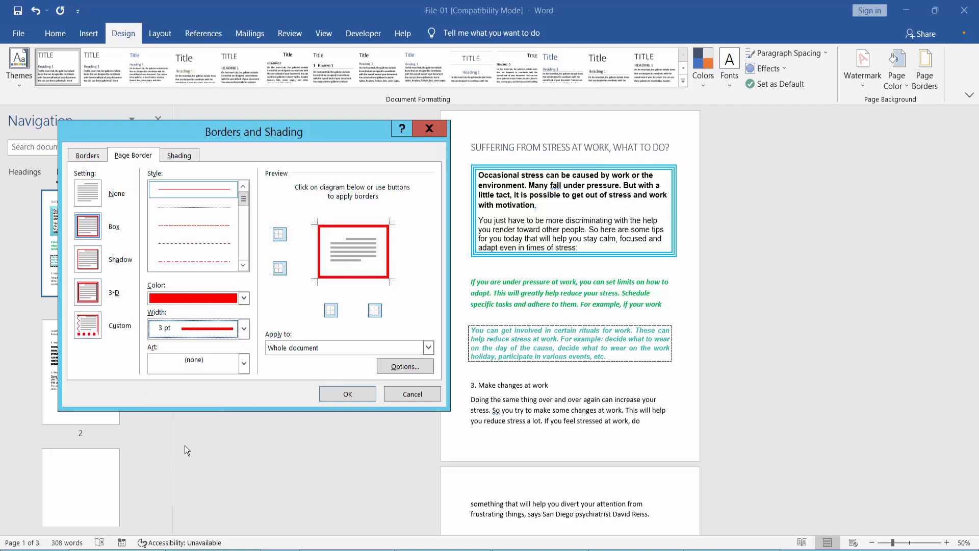
pyautogui.click(347, 393)
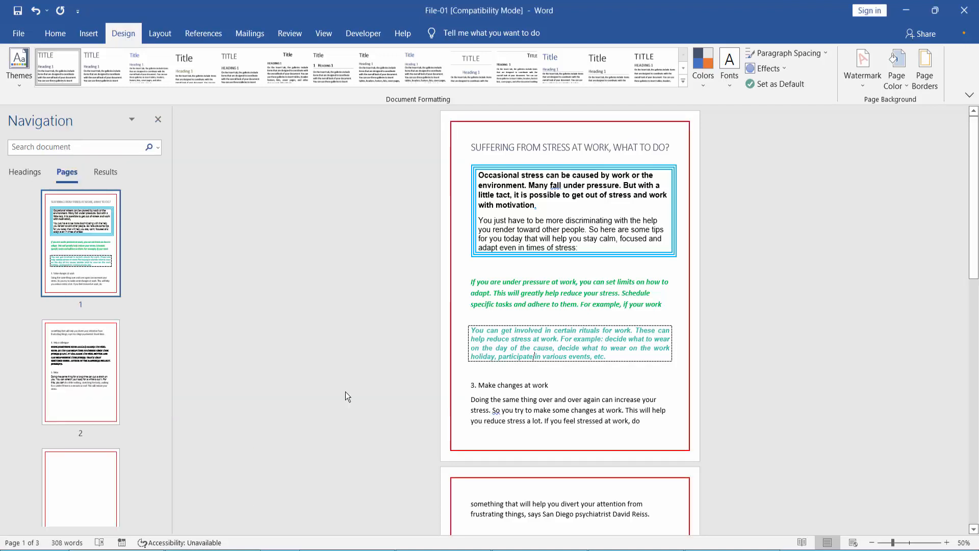
pyautogui.scroll(-3)
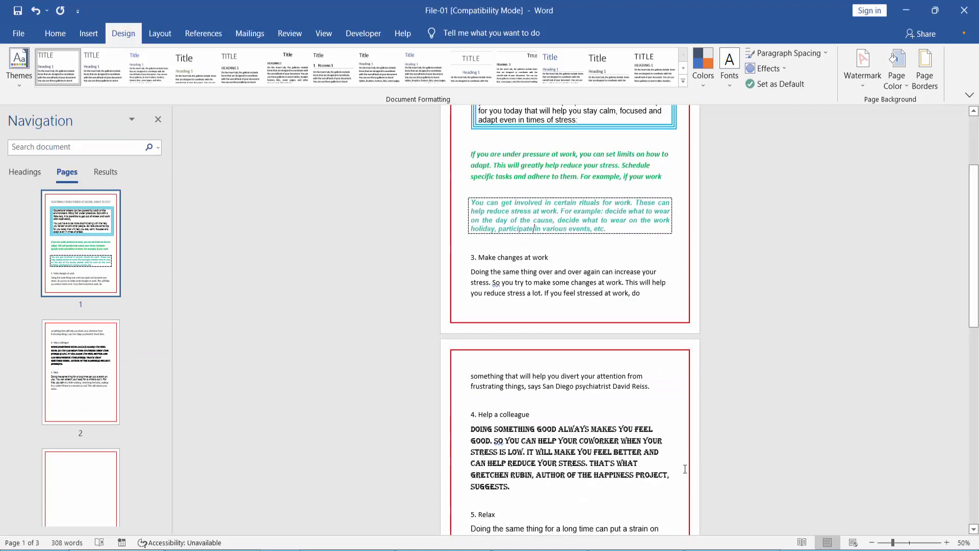
pyautogui.scroll(3)
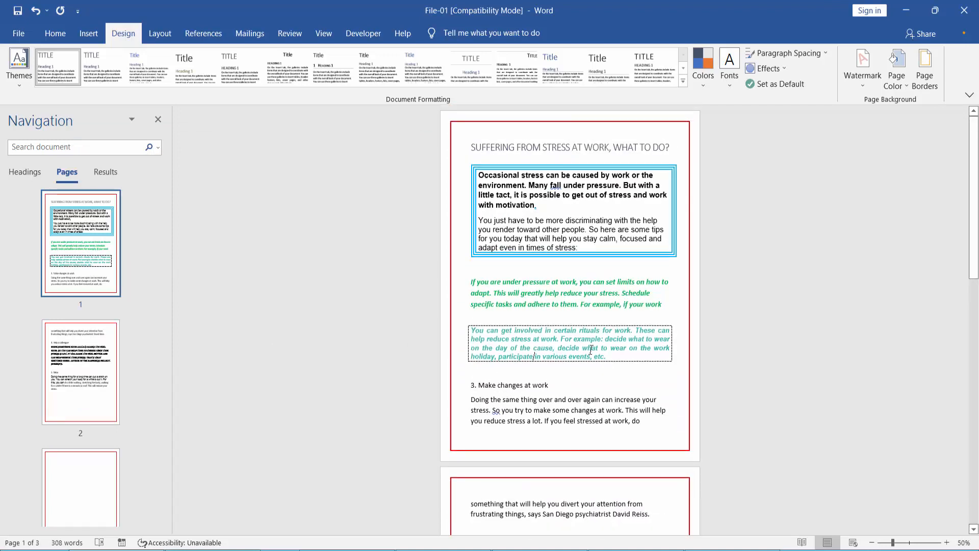
pyautogui.click(18, 33)
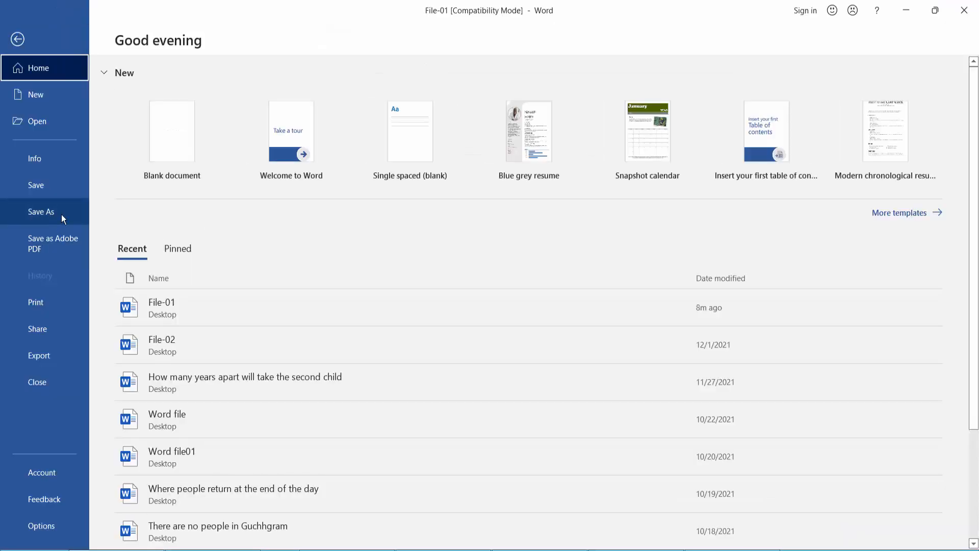
pyautogui.click(18, 38)
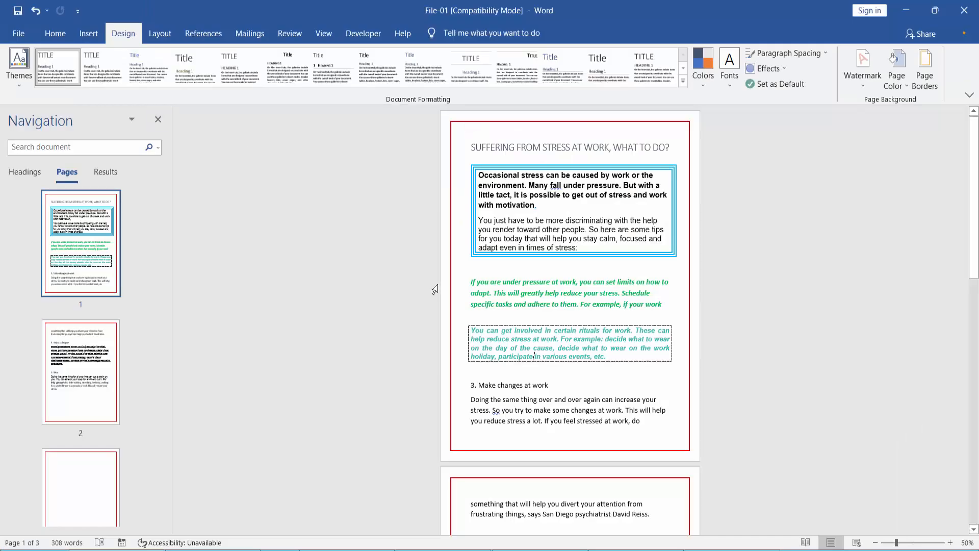